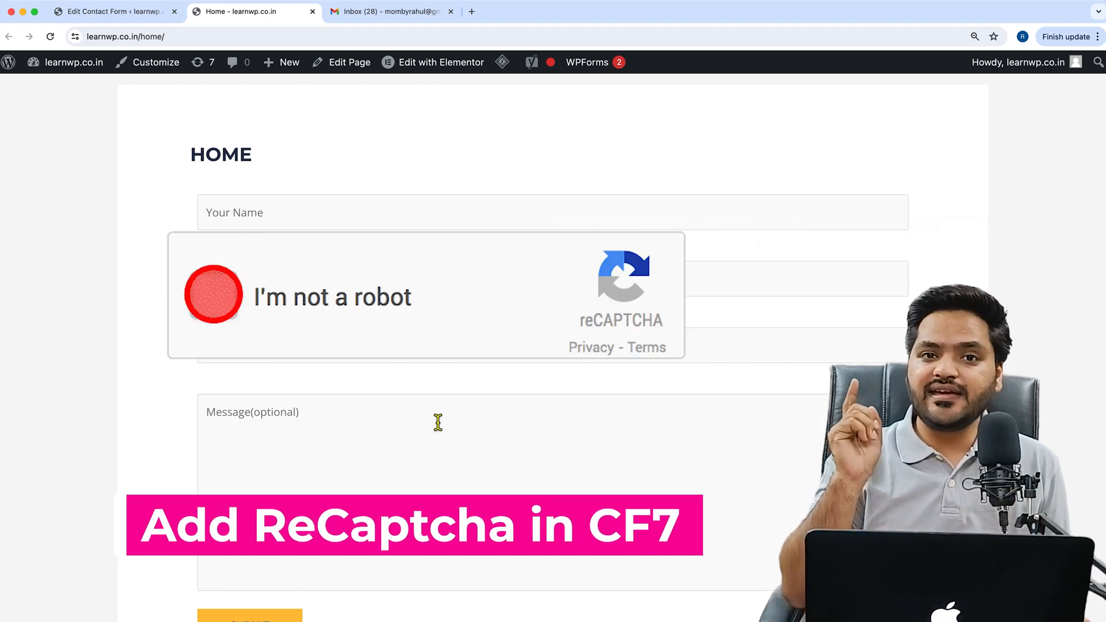
- Go to Contact > Integration and scroll down to the reCAPTCHA section
left_click(215, 296)
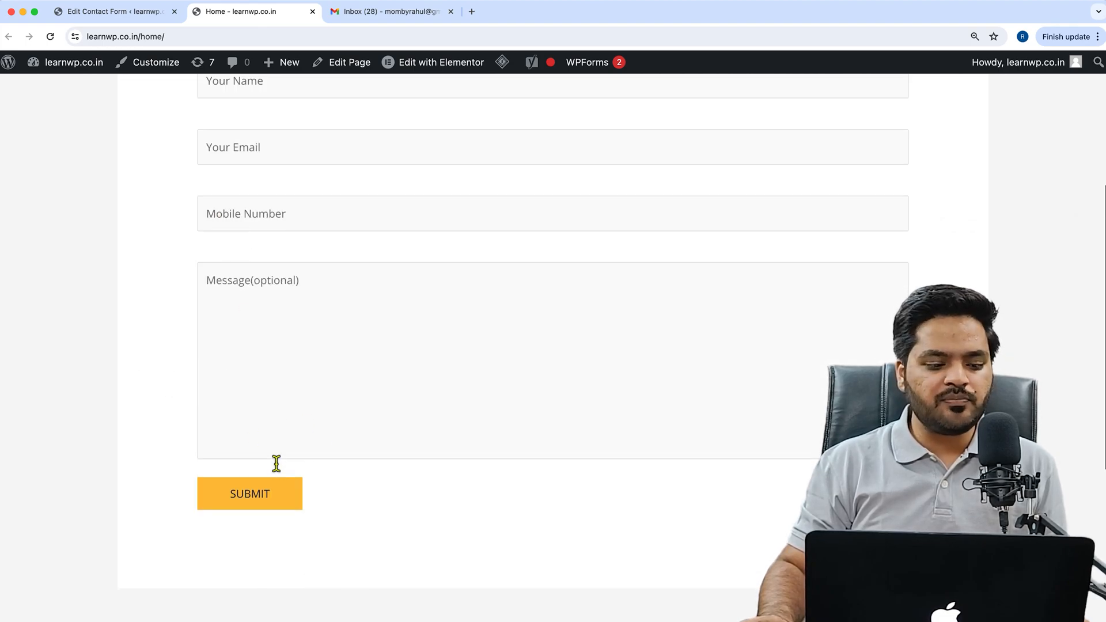
left_click(109, 11)
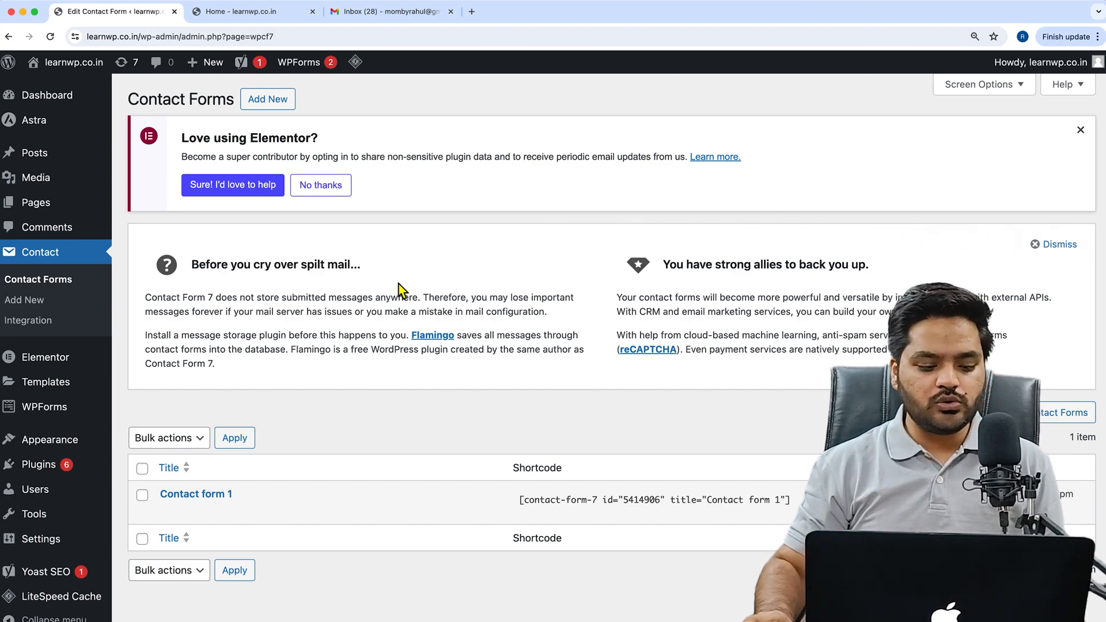
mouse_move(356, 299)
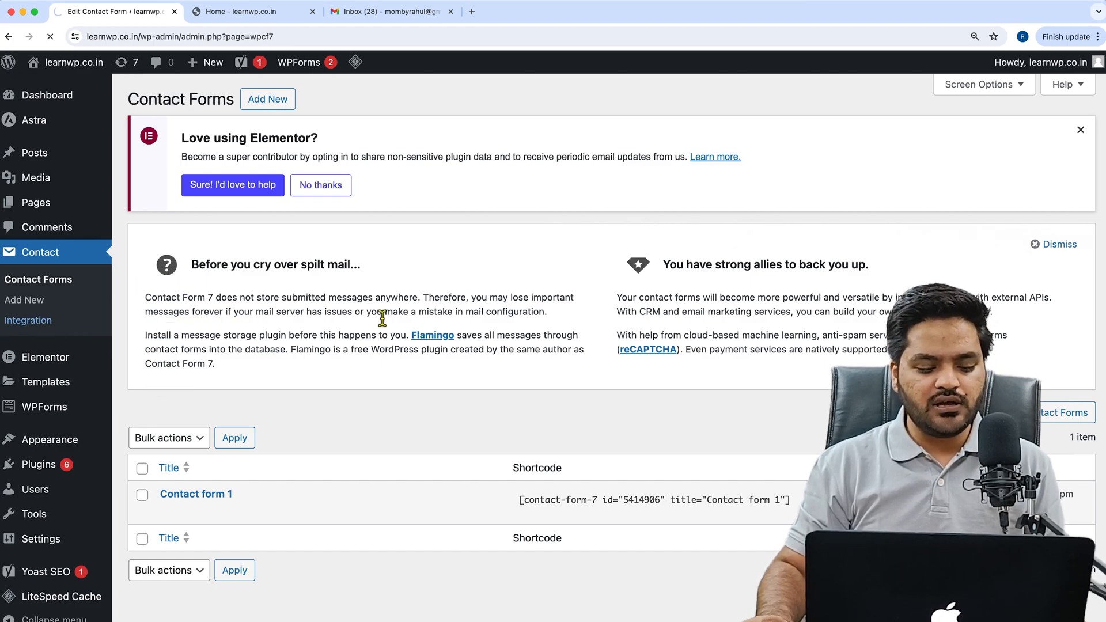
left_click(28, 320)
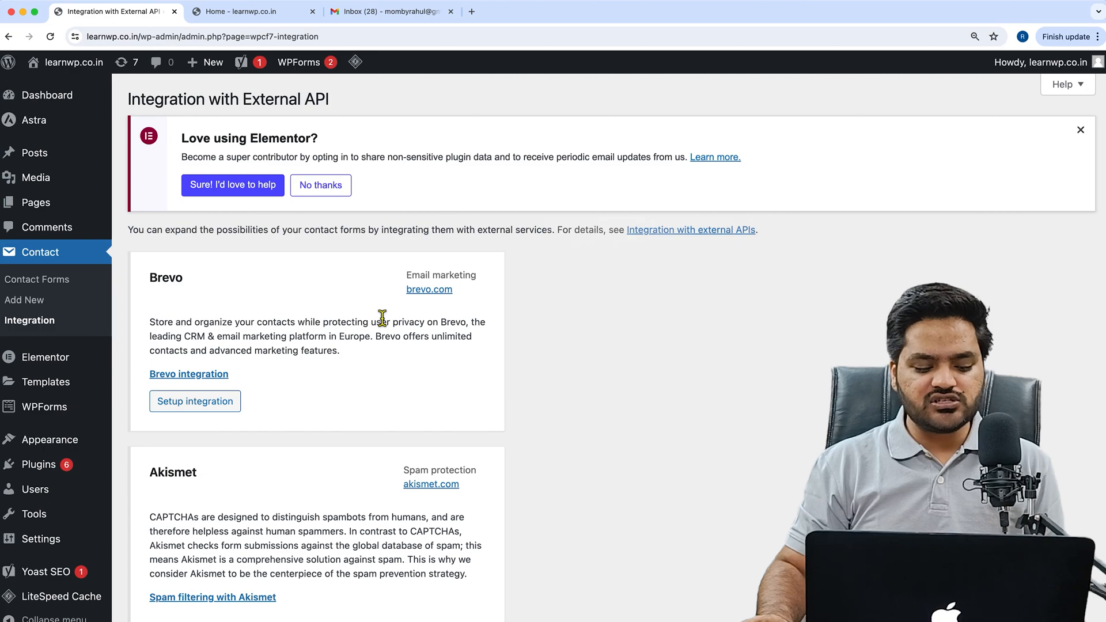
scroll("down", 3)
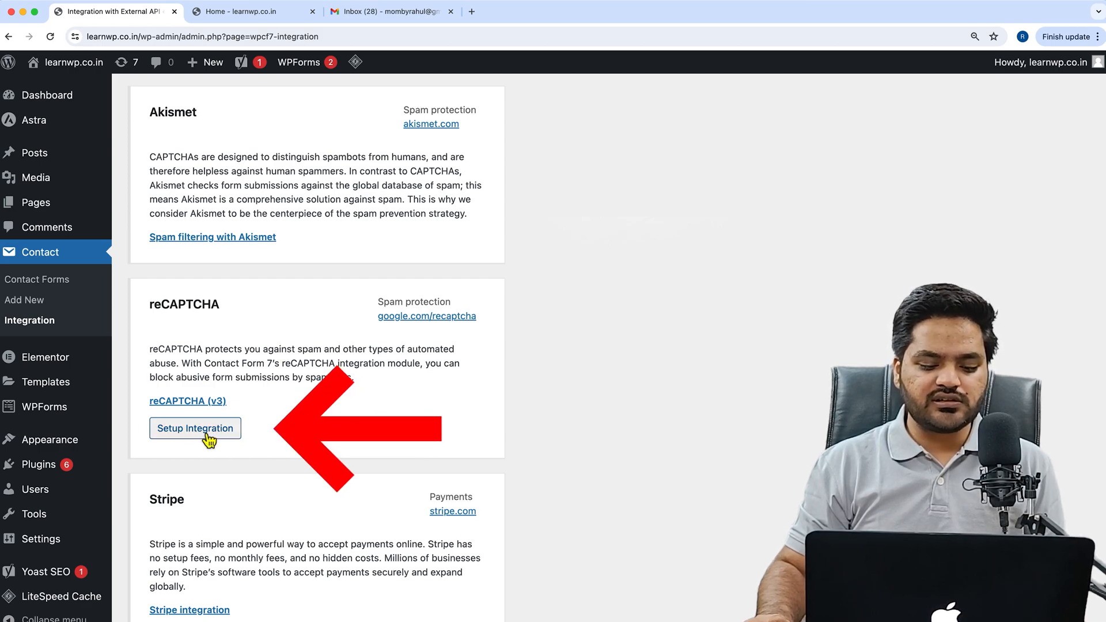
- Start the reCAPTCHA integration setup and bring up the google.com/recaptcha link menu
left_click(195, 428)
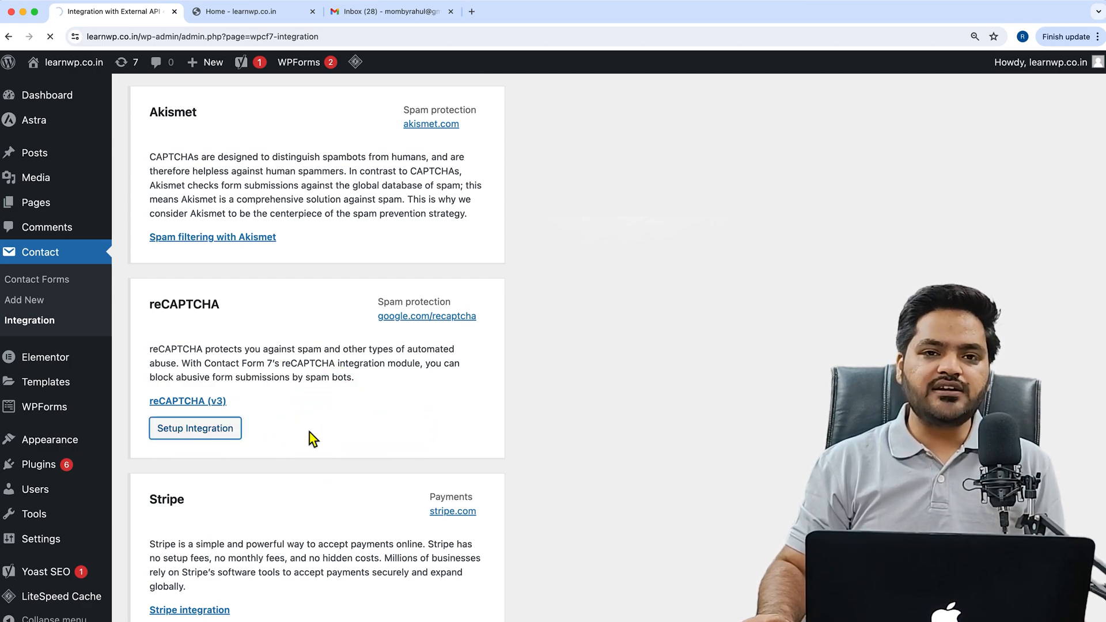
left_click(194, 428)
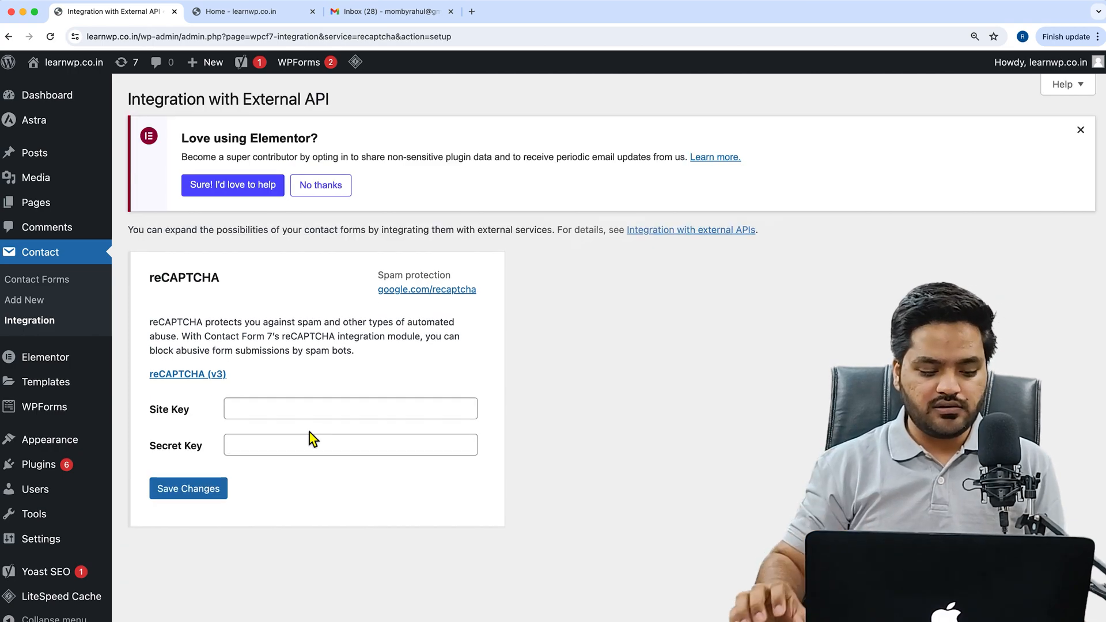
mouse_move(175, 428)
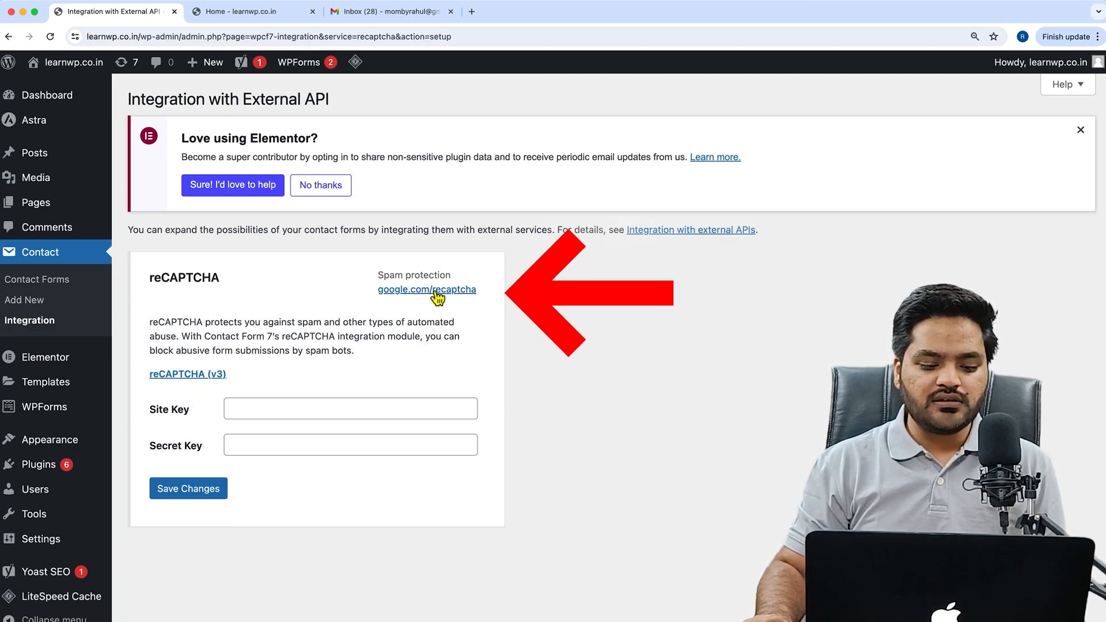
right_click(427, 289)
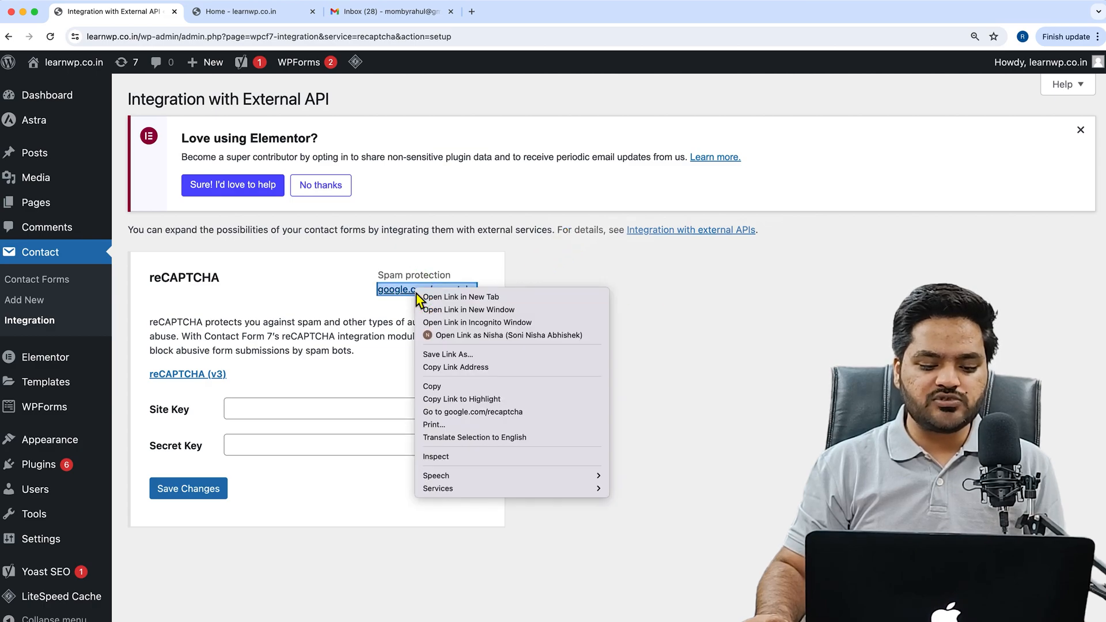
- Open the Google reCAPTCHA admin console in a new tab and label the site LearnWP
left_click(461, 297)
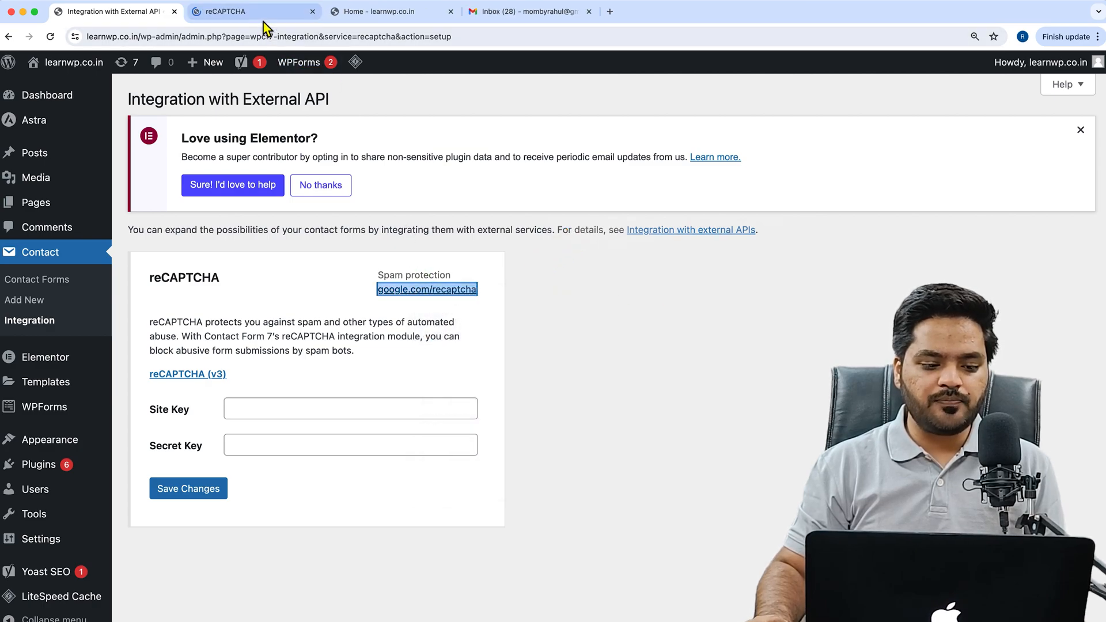
left_click(238, 11)
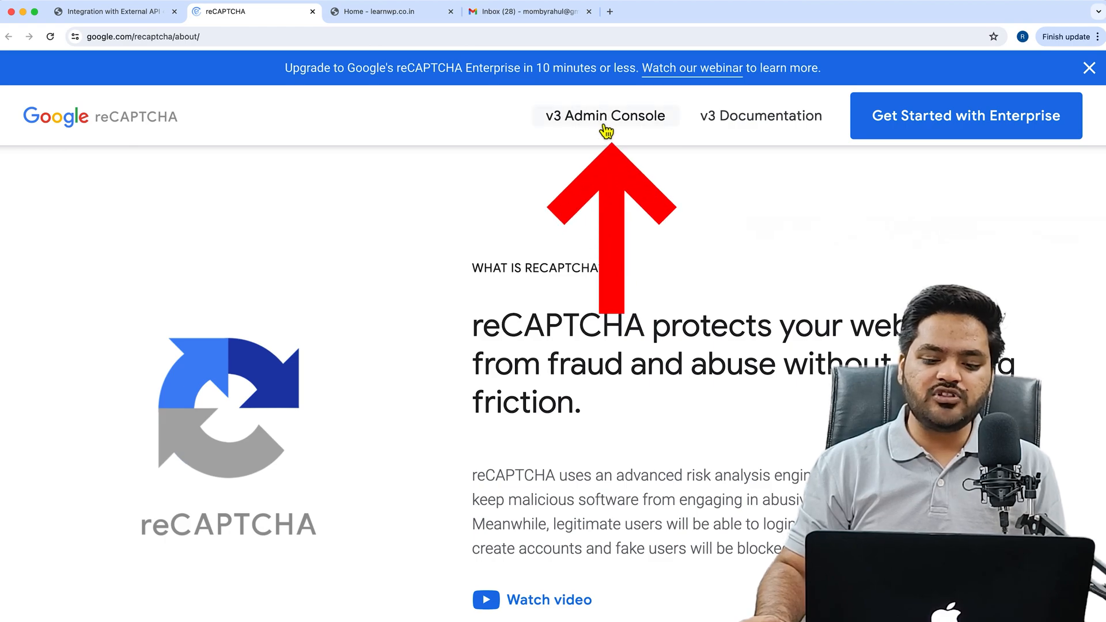
left_click(606, 115)
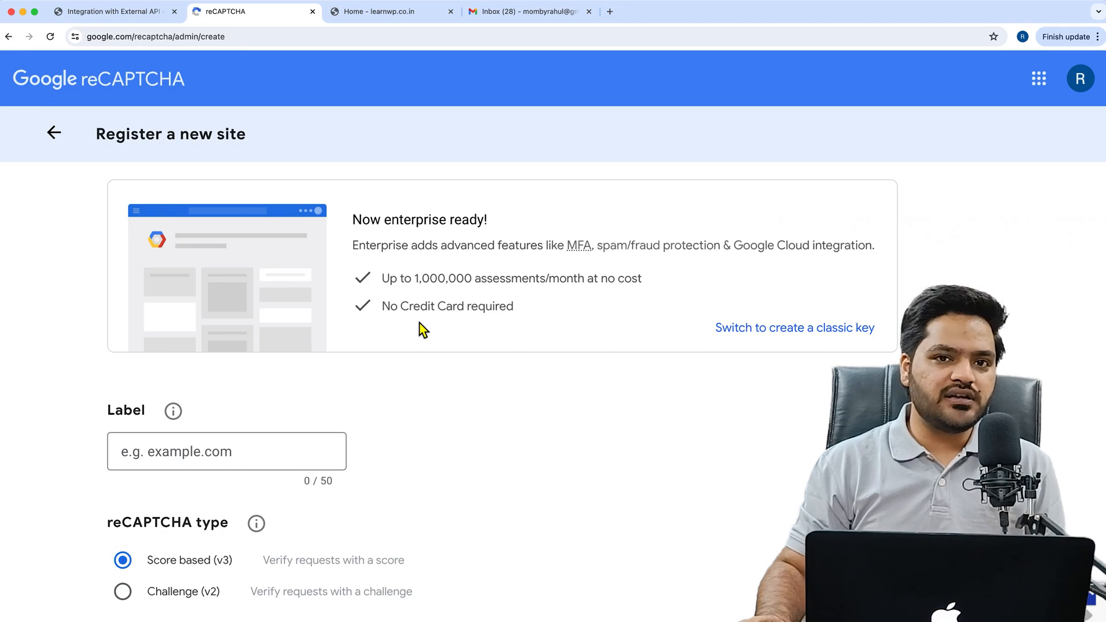
left_click(243, 453)
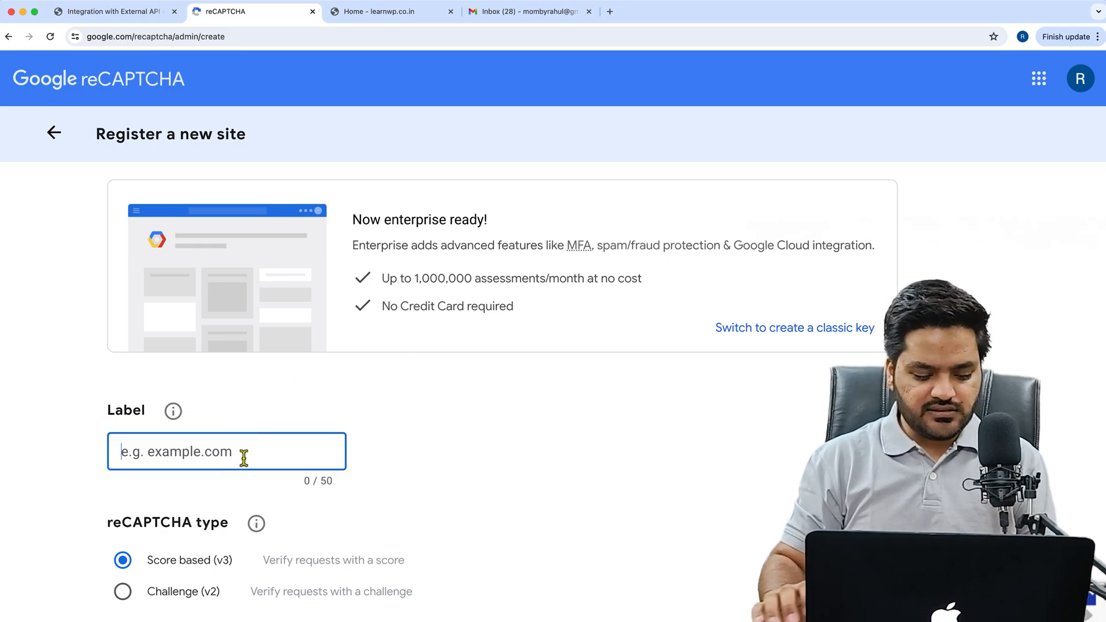
type("Learn")
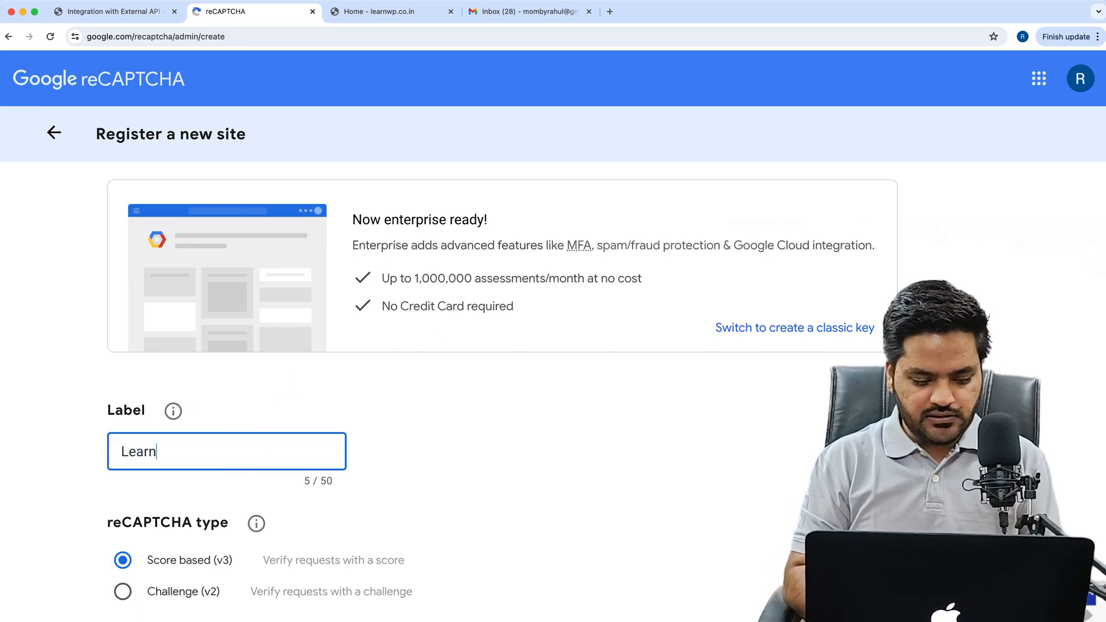
type("WP")
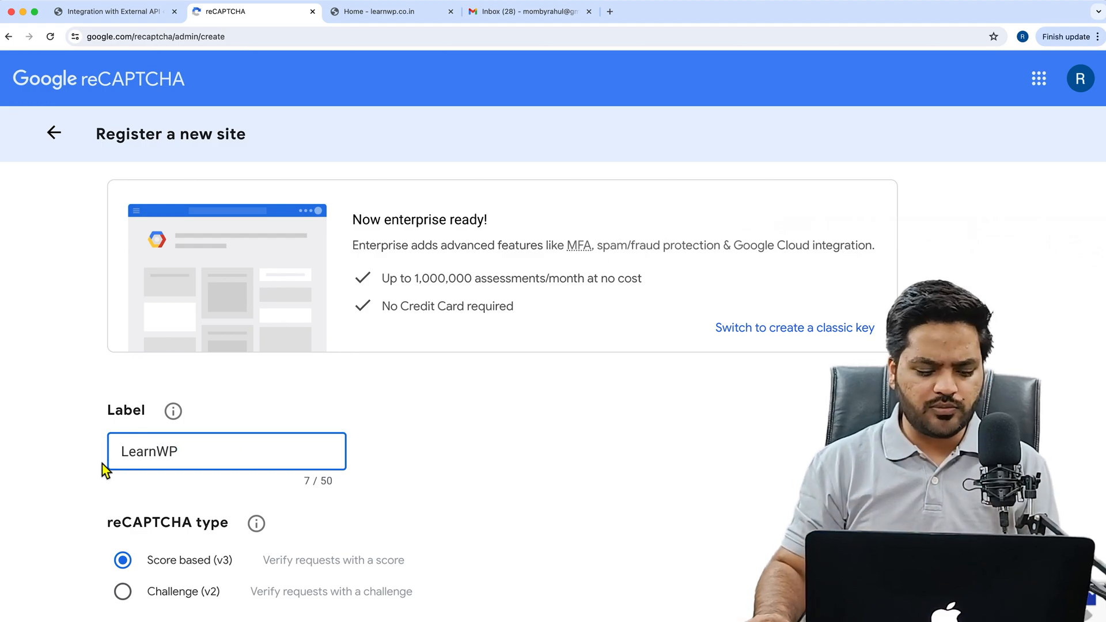
- Copy the site address and add learnwp.co.in as the registration domain
scroll("down", 3)
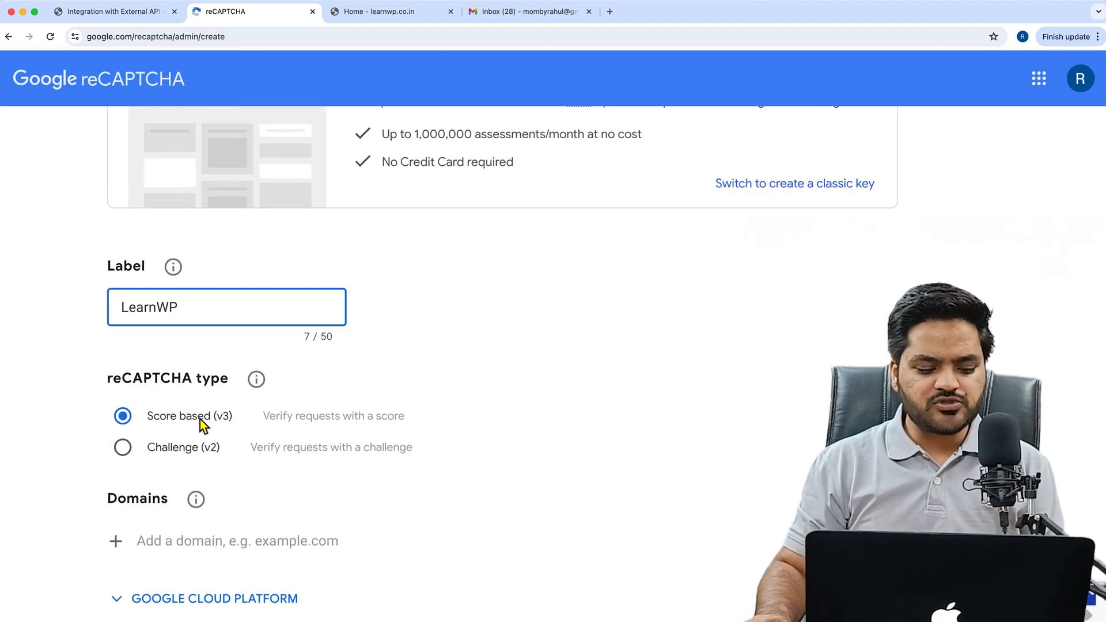
scroll("down", 3)
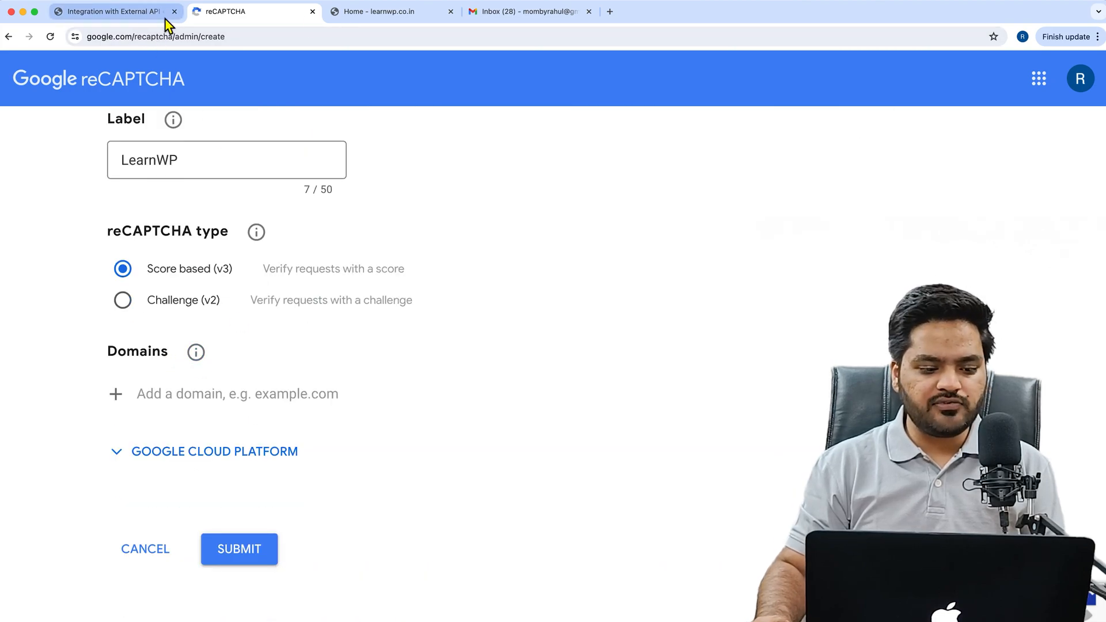
left_click(386, 12)
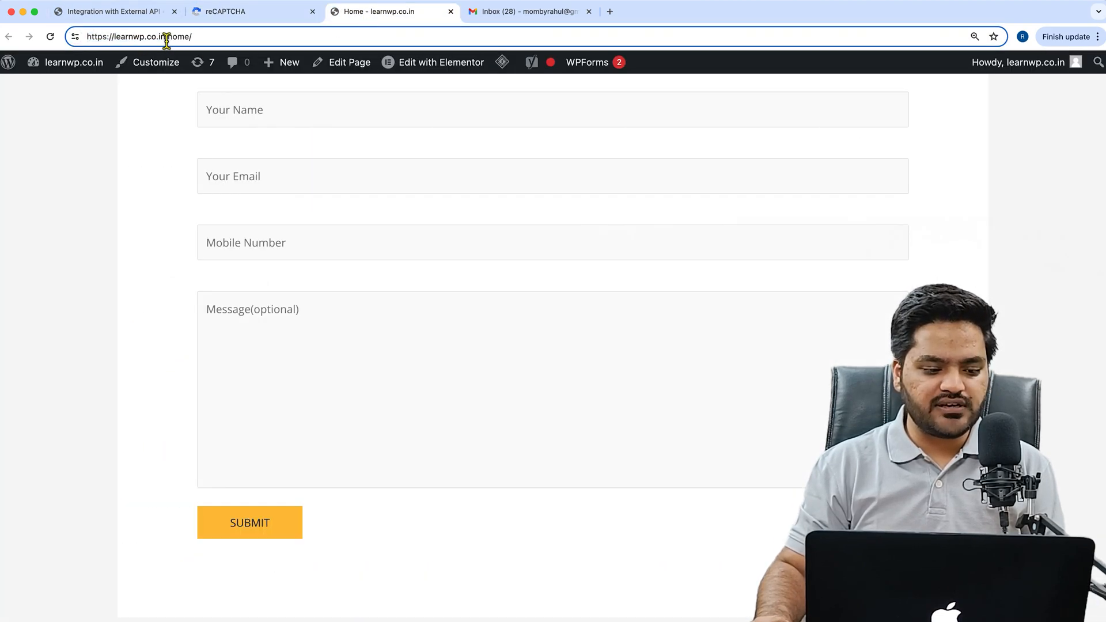
right_click(164, 37)
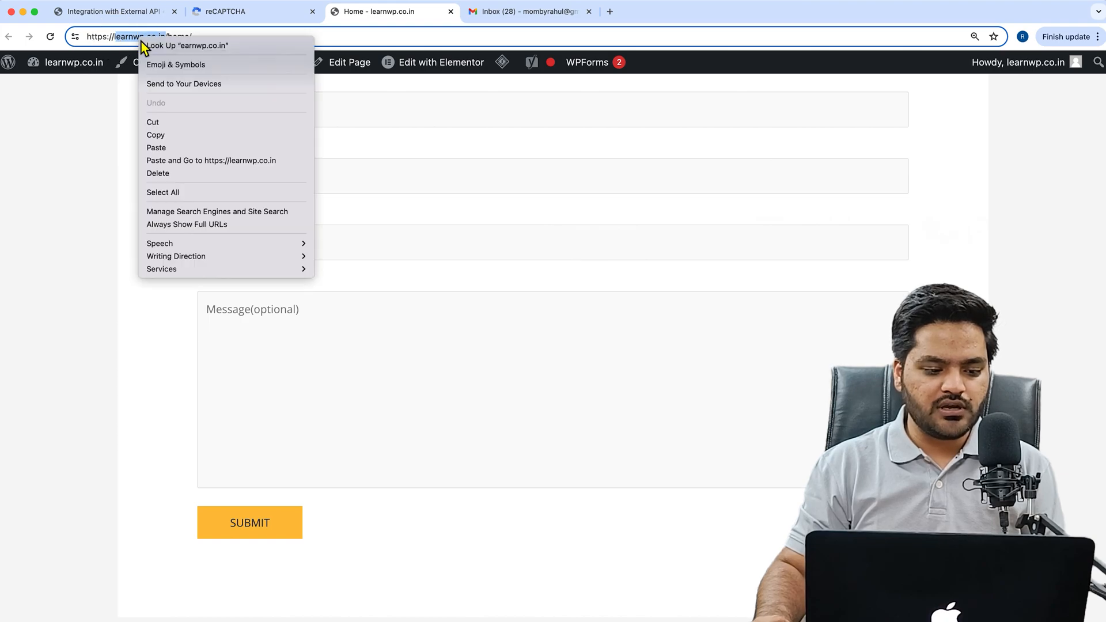
left_click(229, 12)
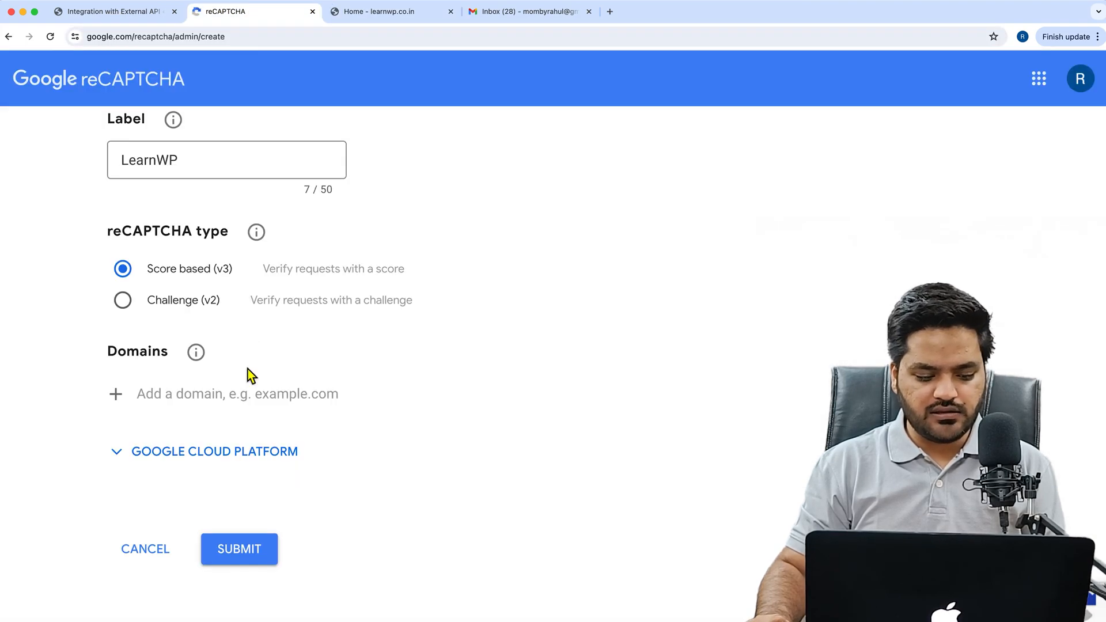
type("earnwp.co.in")
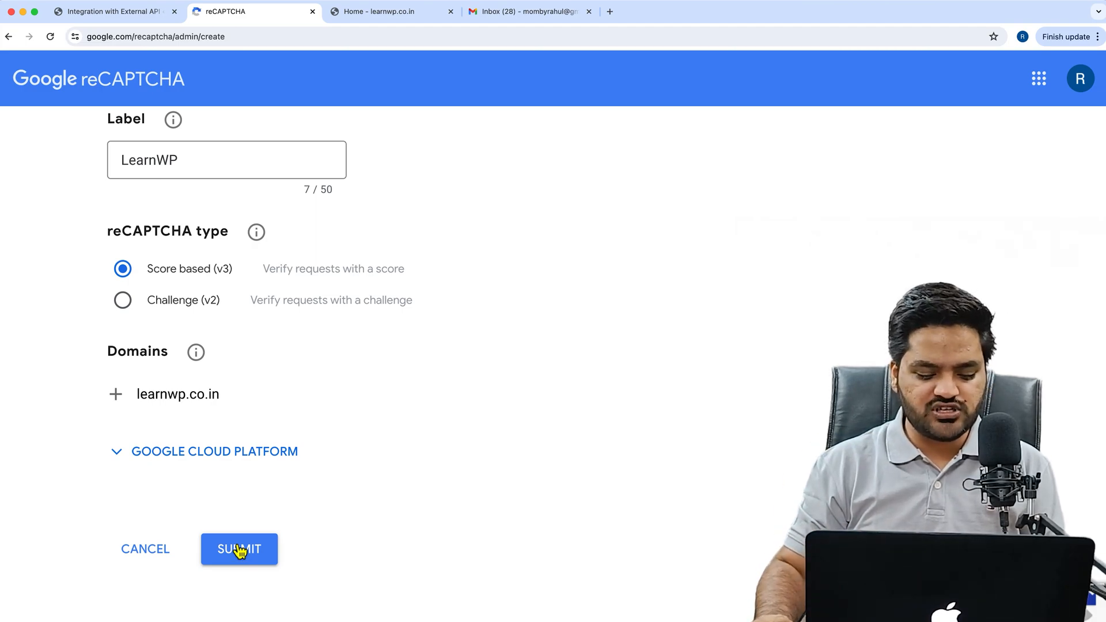
mouse_move(77, 472)
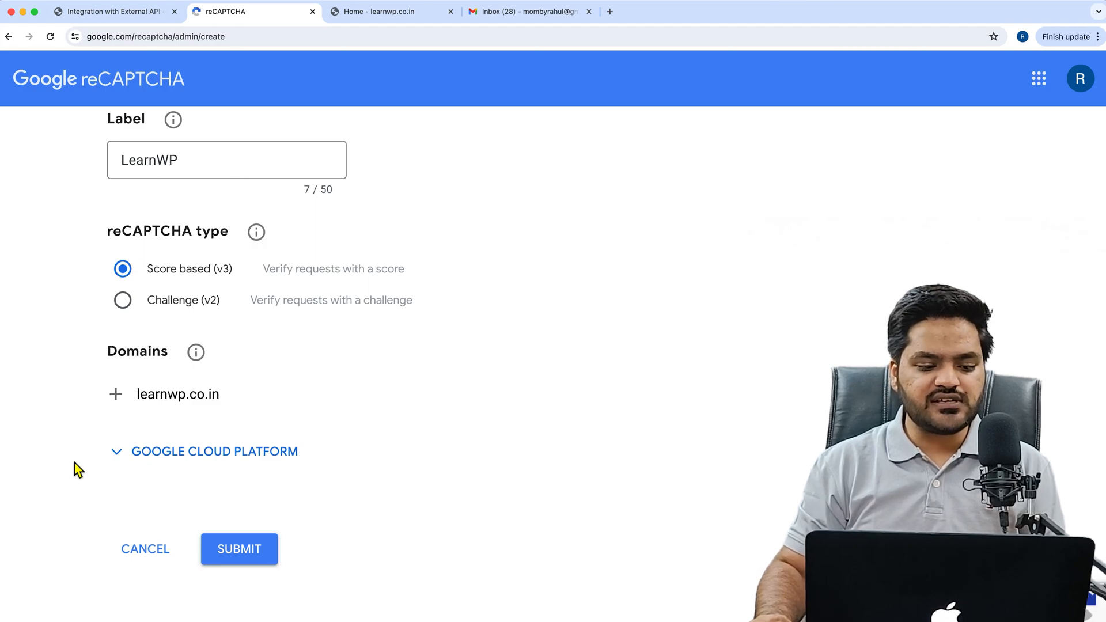
- Submit the score-based v3 registration and copy the generated site key
left_click(240, 549)
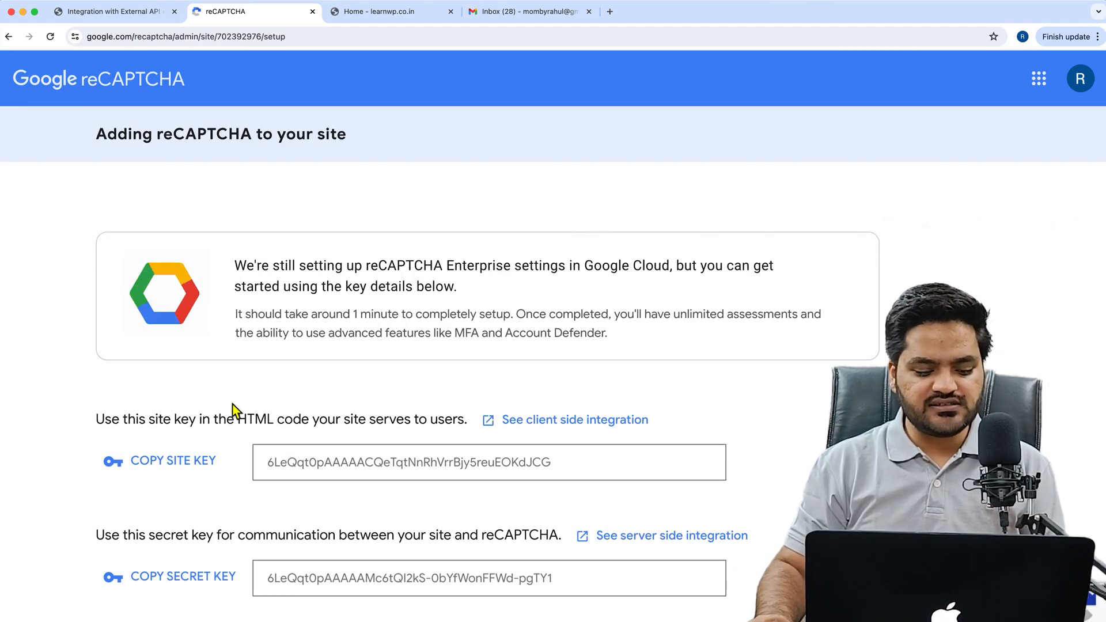
scroll("down", 3)
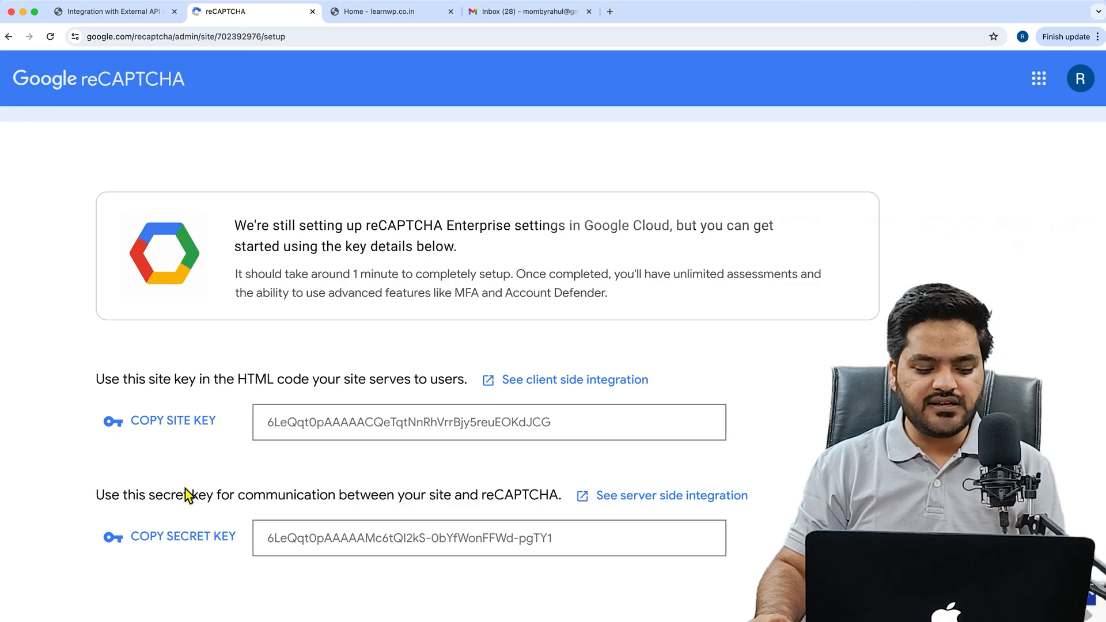
mouse_move(164, 430)
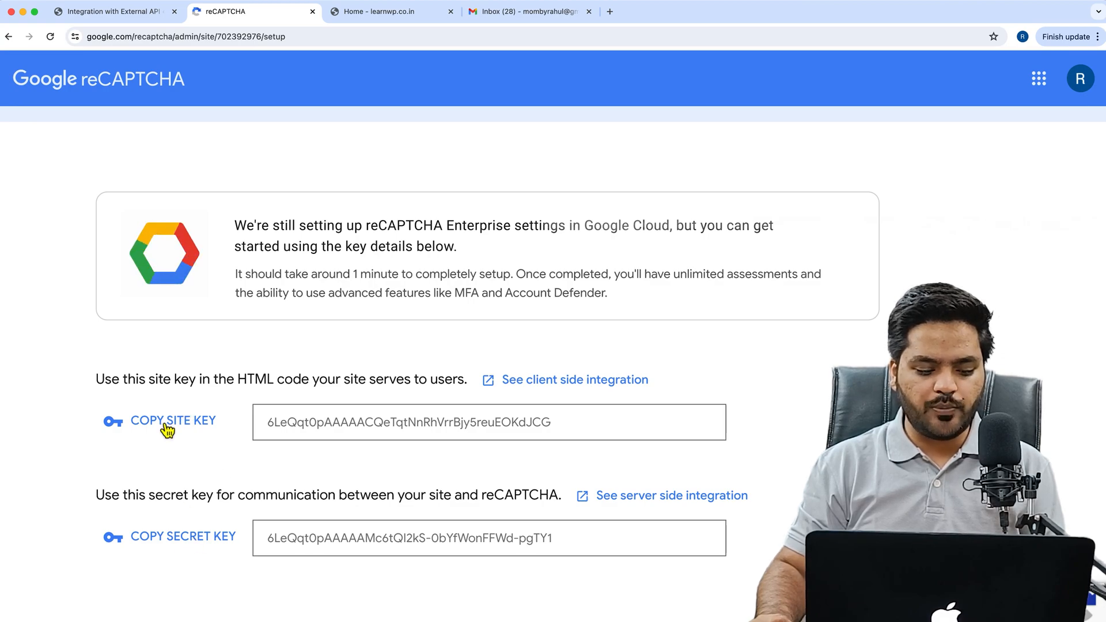
left_click(109, 11)
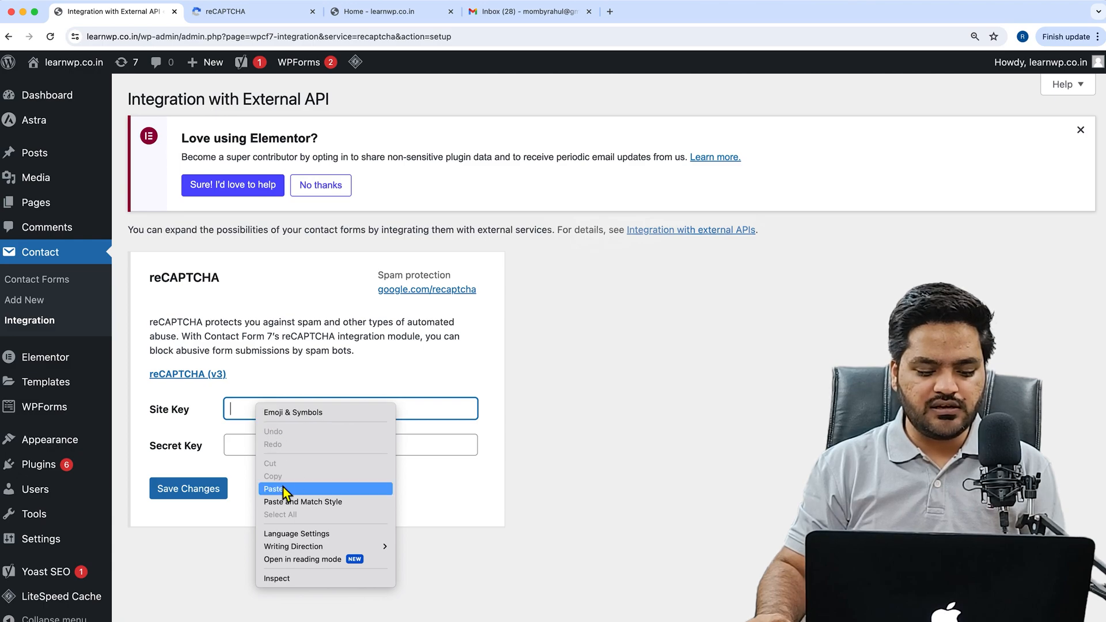
- Paste the site key and secret key into the reCAPTCHA setup fields and save
left_click(232, 12)
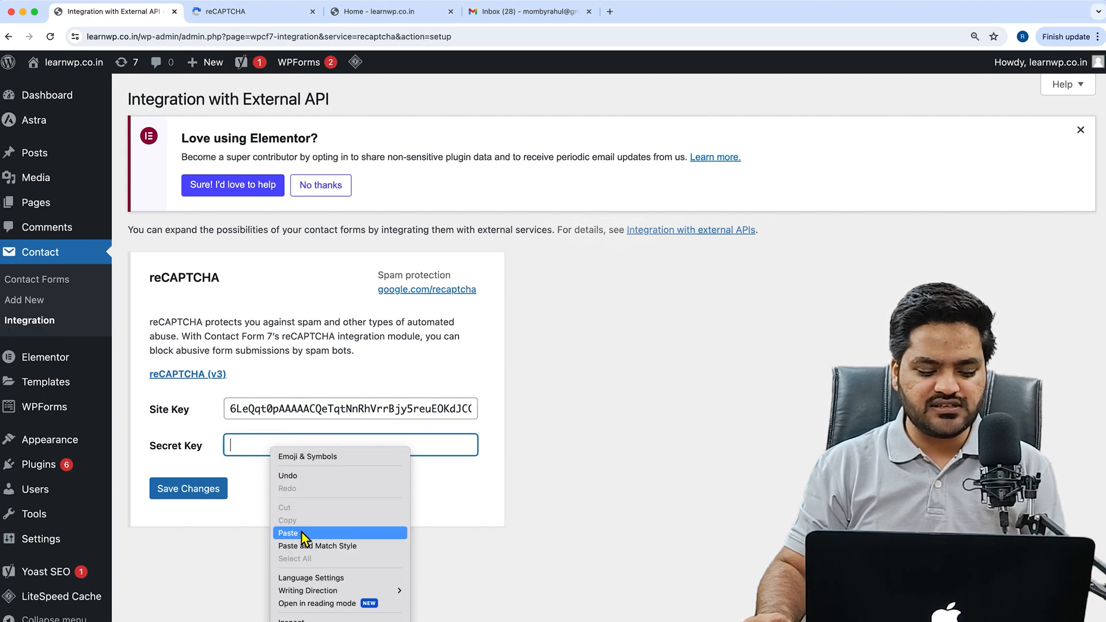
left_click(288, 533)
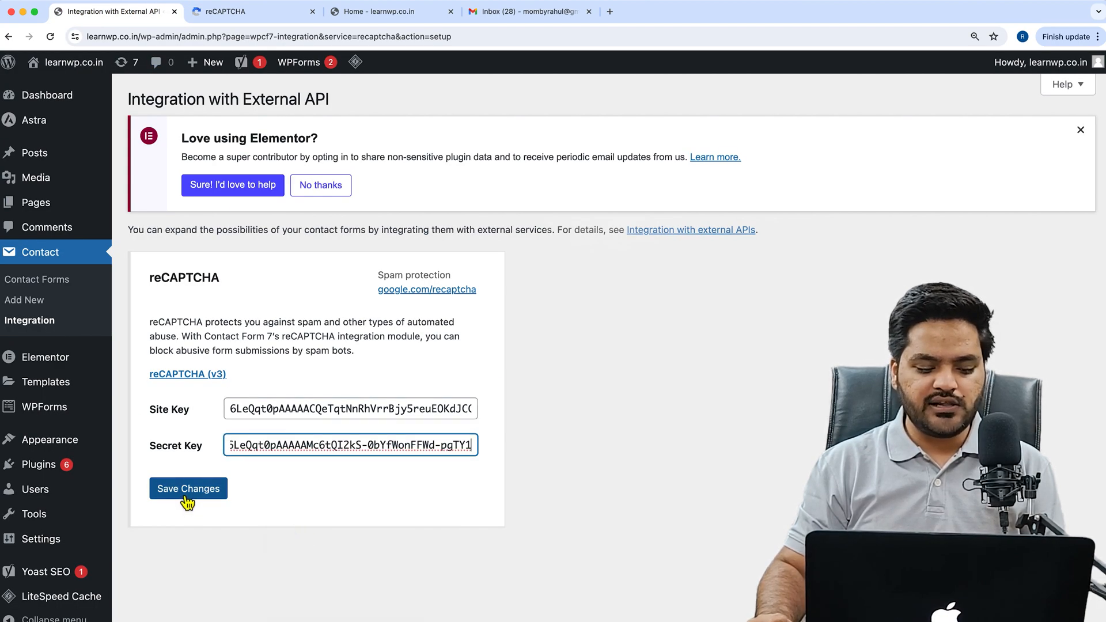
left_click(188, 489)
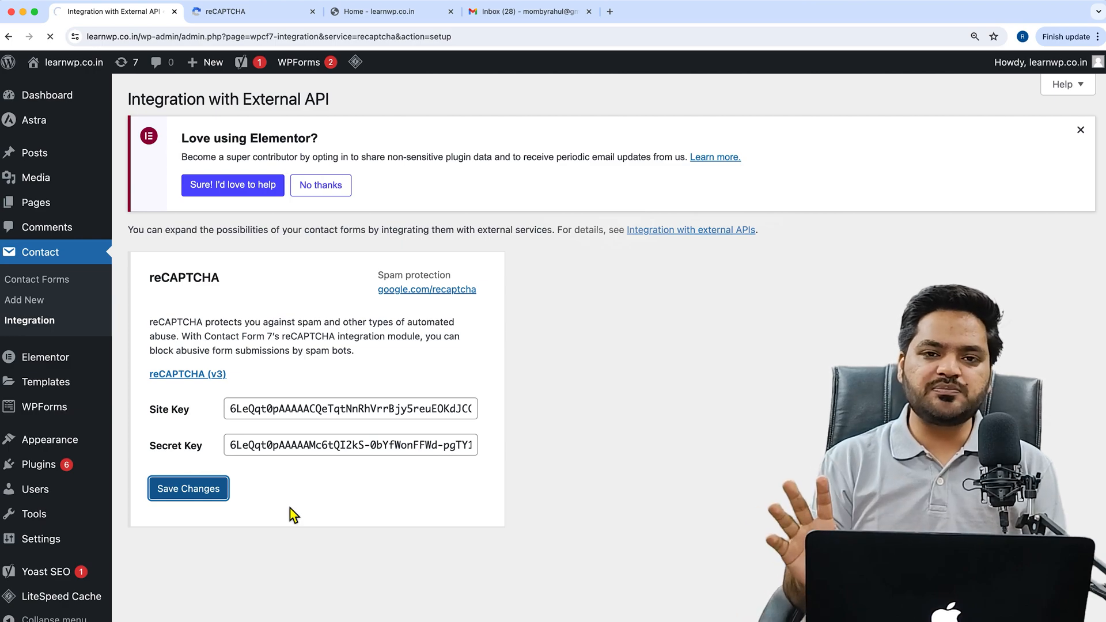
left_click(188, 489)
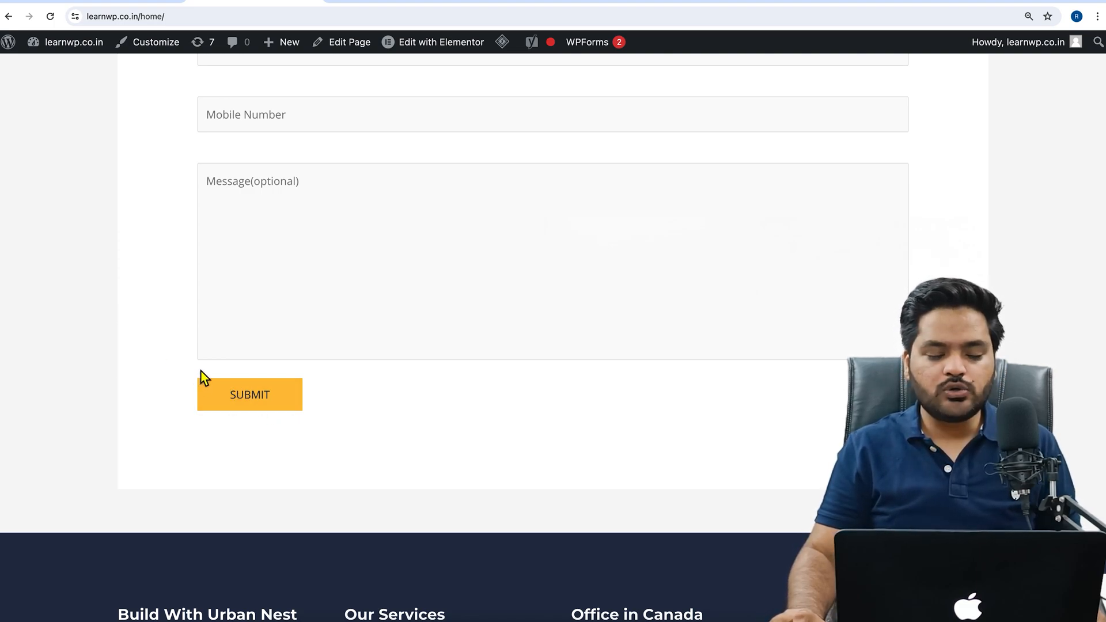
mouse_move(432, 391)
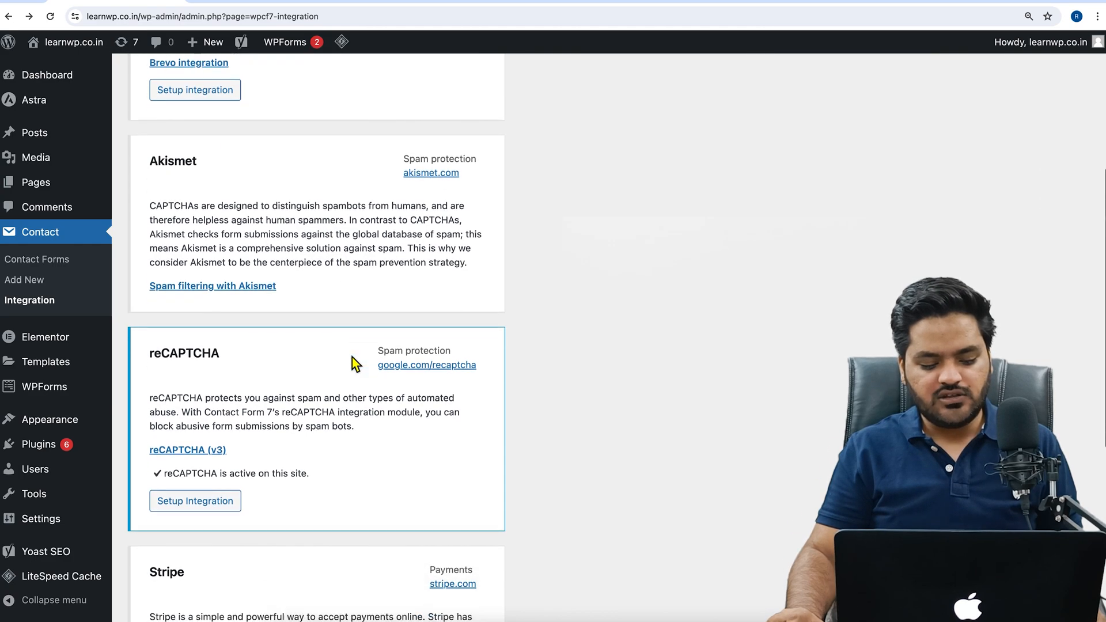
- Scroll to the reCAPTCHA box confirming the integration is active
scroll("down", 3)
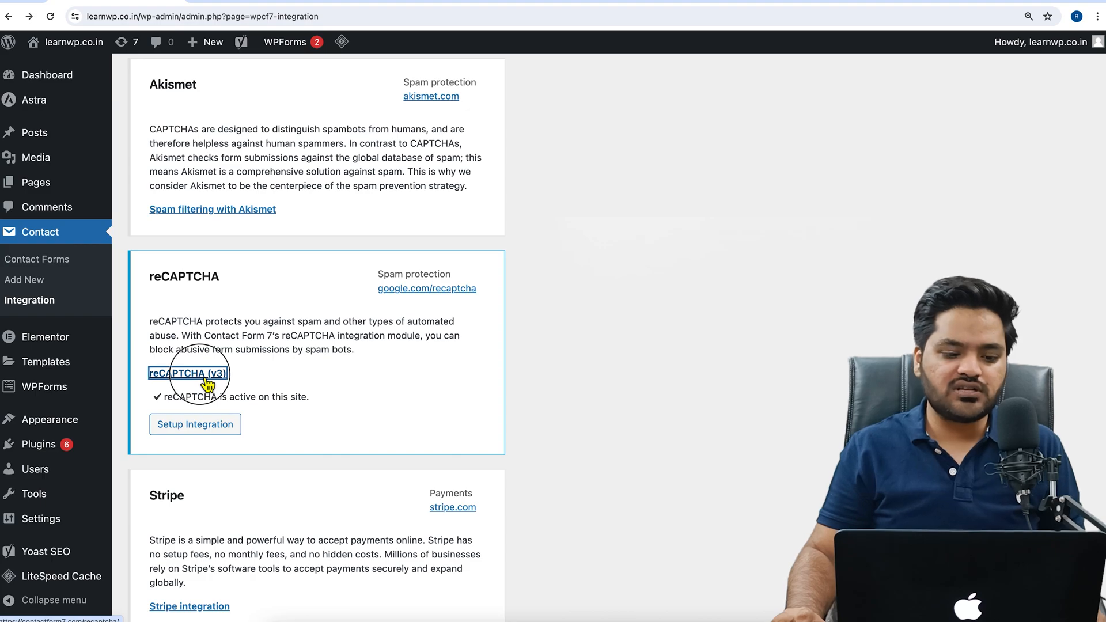
- Read through the reCAPTCHA v3 documentation, then open Contact form 1 in the editor
left_click(187, 373)
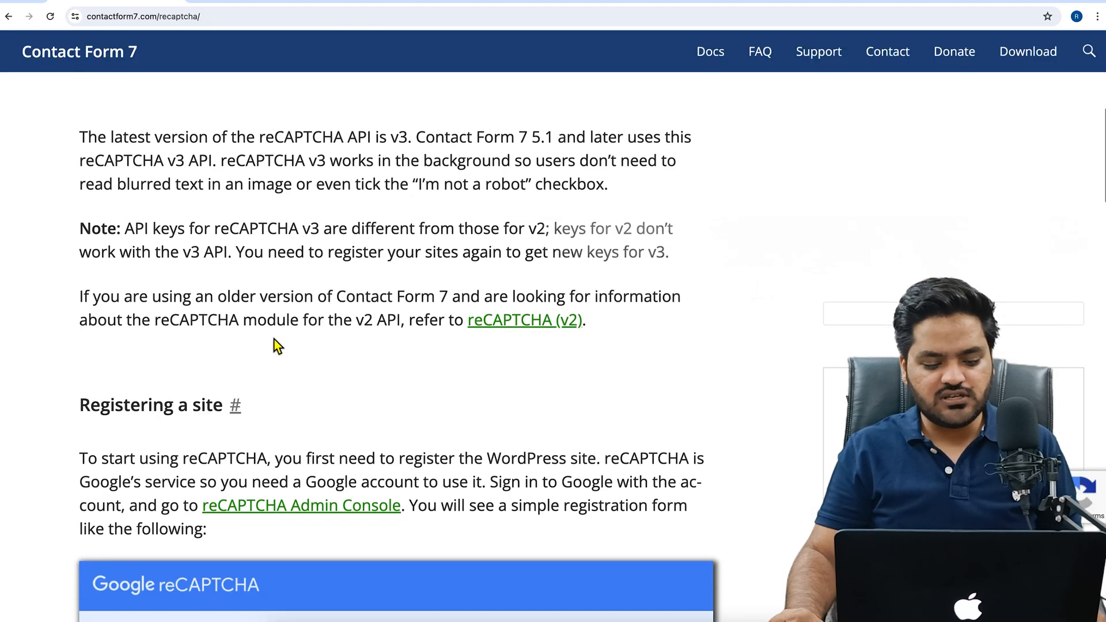
scroll("down", 3)
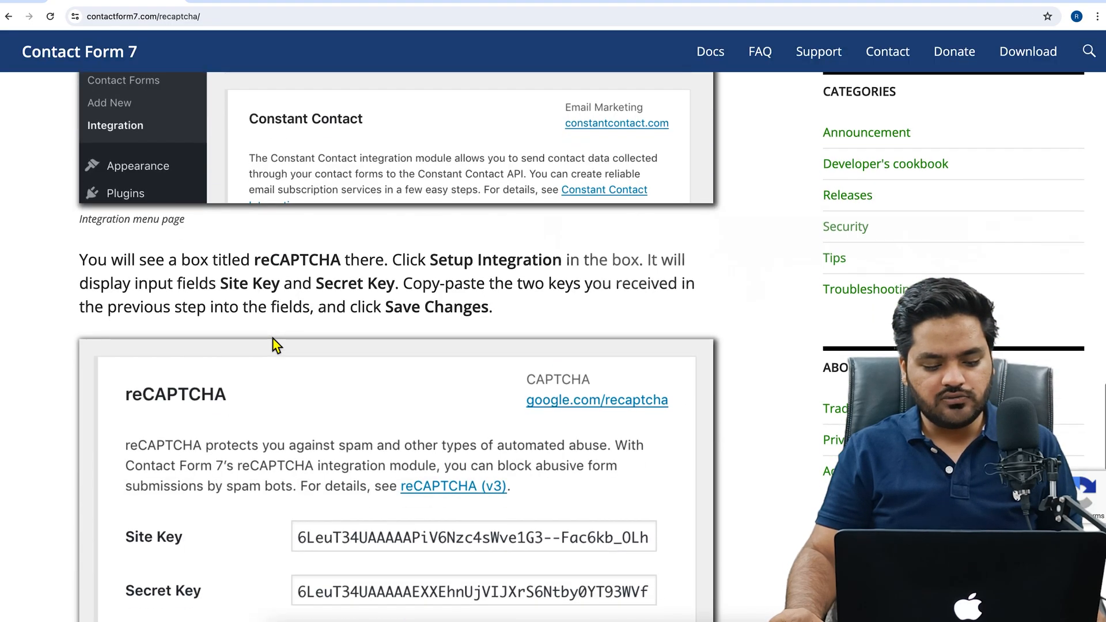
scroll("down", 3)
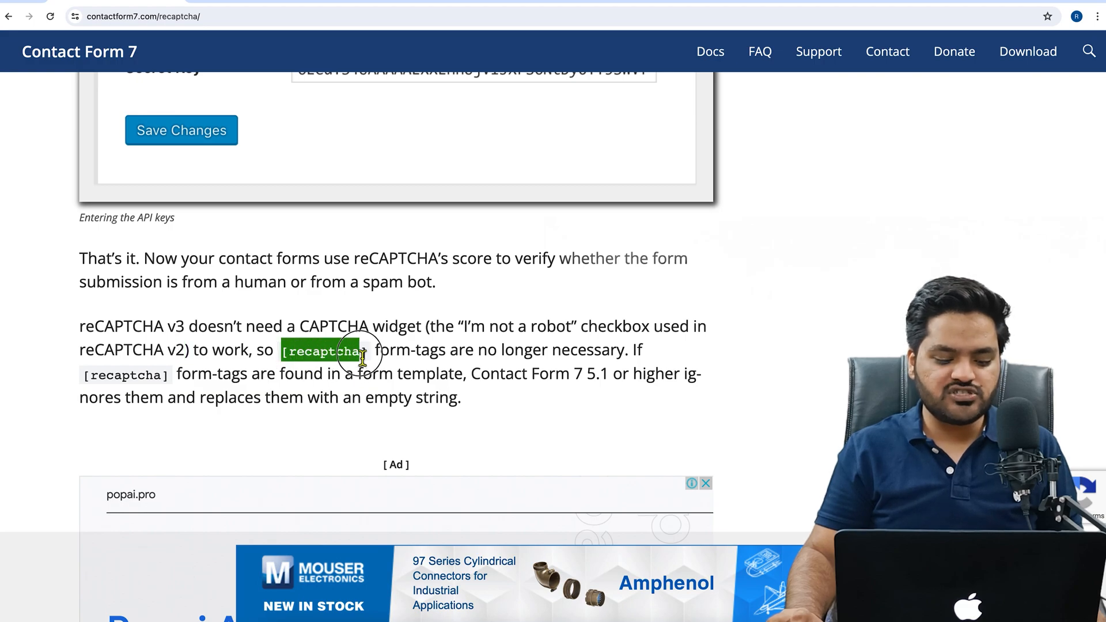
right_click(354, 351)
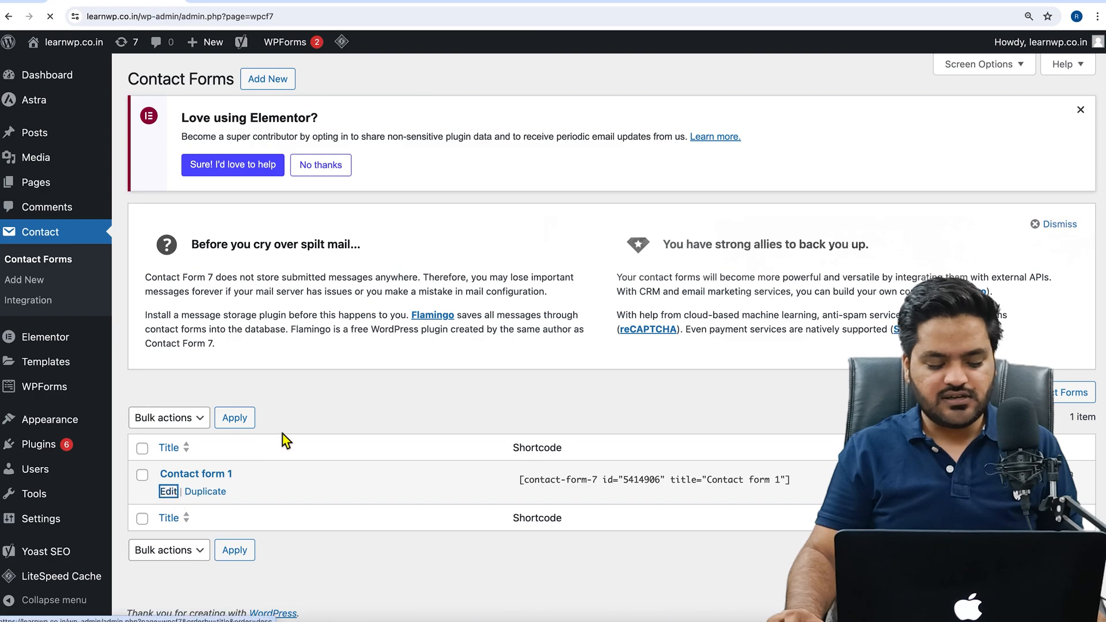
left_click(168, 491)
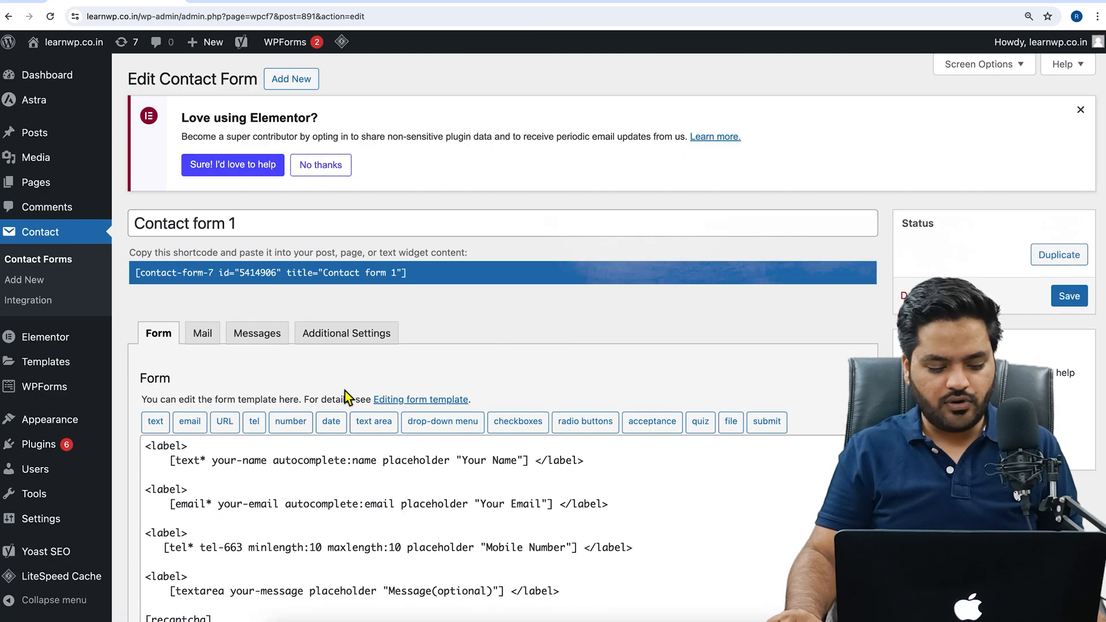